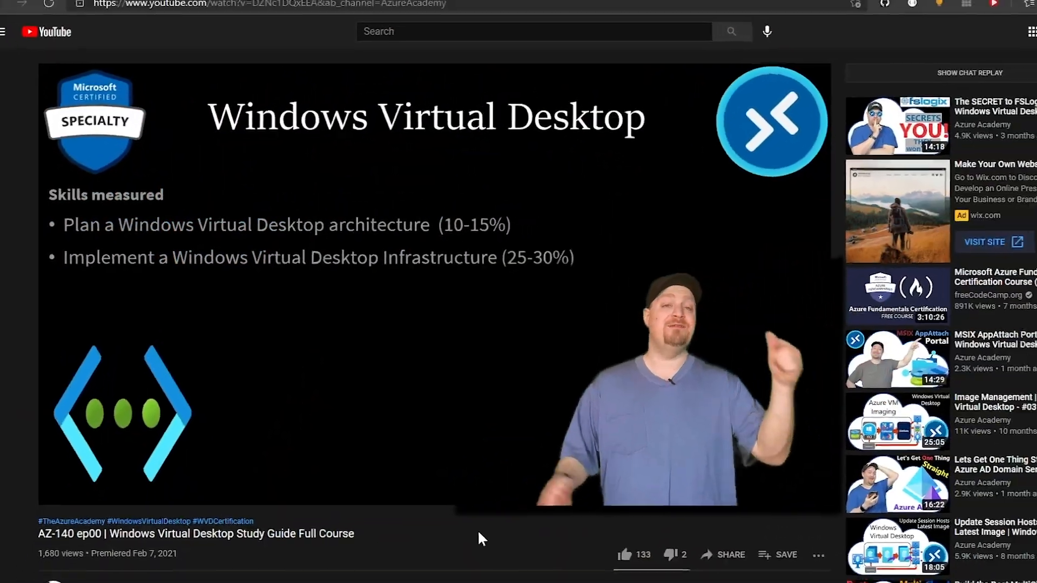
Scroll down the Windows Virtual Desktop Experience Estimator page to view estimated latencies
{"action": "scroll", "scroll_direction": "down", "scroll_amount": 3}
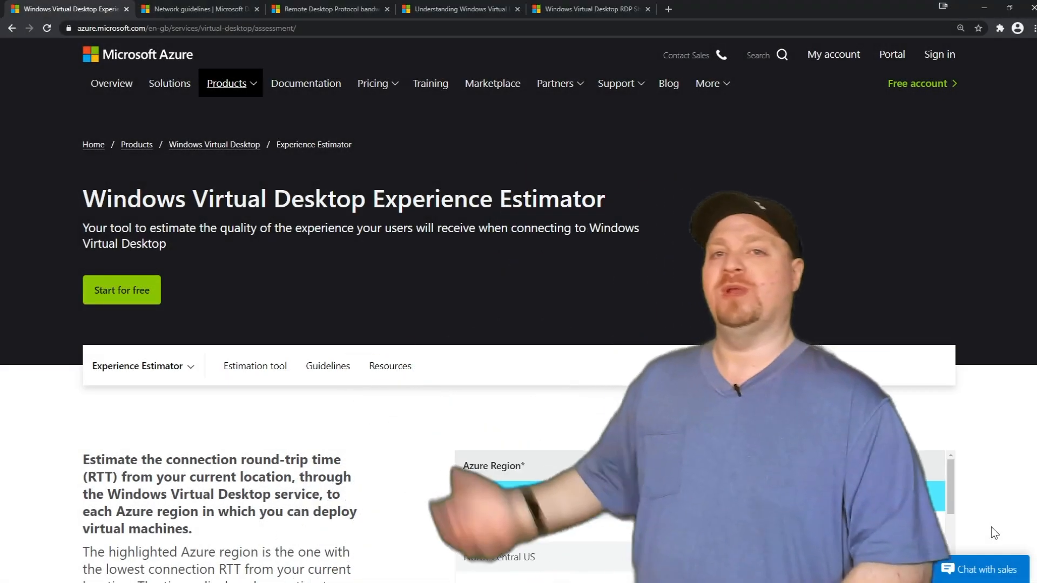
{"action": "scroll", "scroll_direction": "down", "scroll_amount": 3}
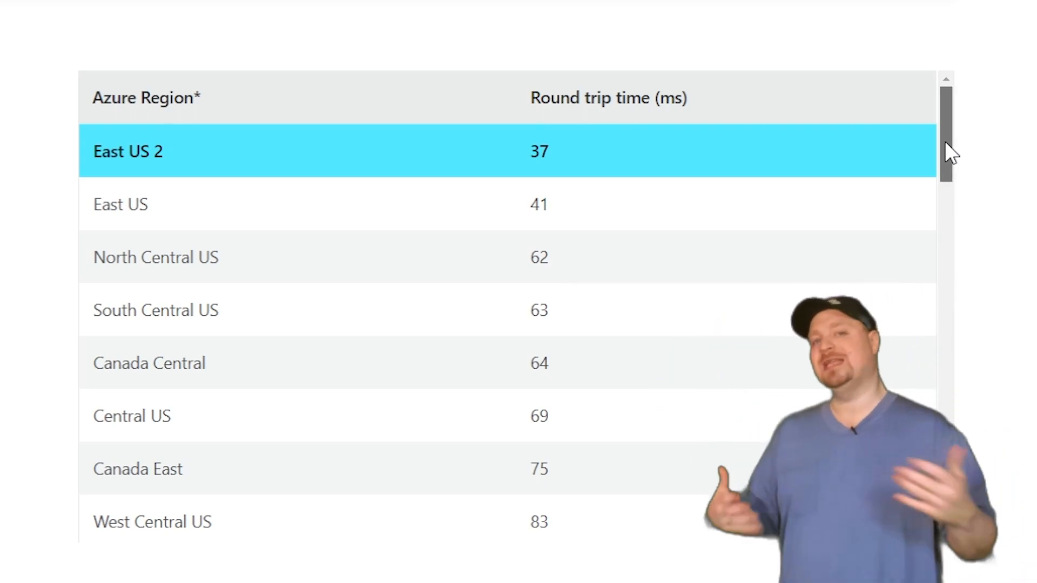
{"action": "scroll", "scroll_direction": "down", "scroll_amount": 3}
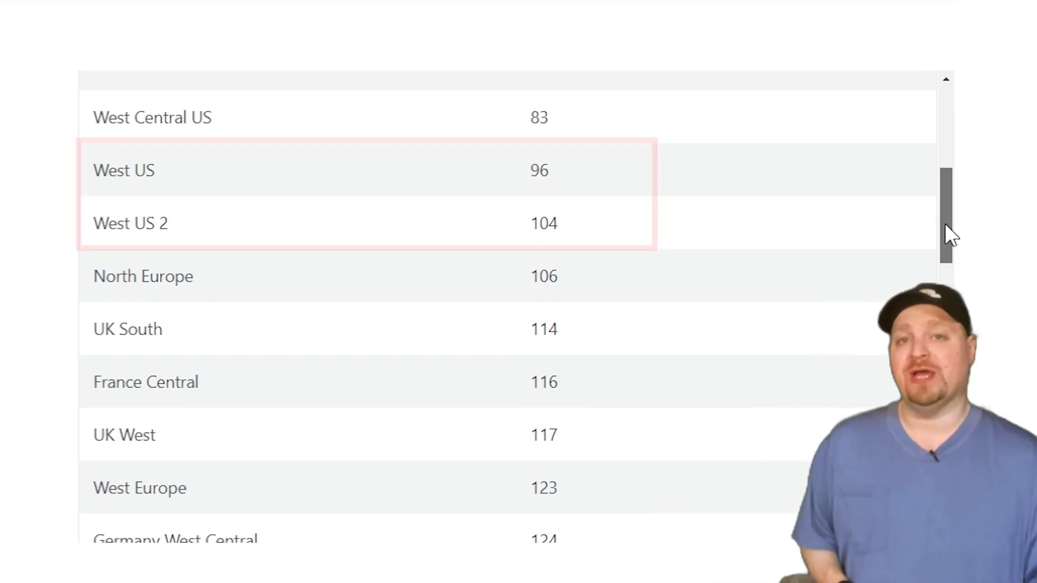
{"action": "left_click", "coordinate": [364, 192]}
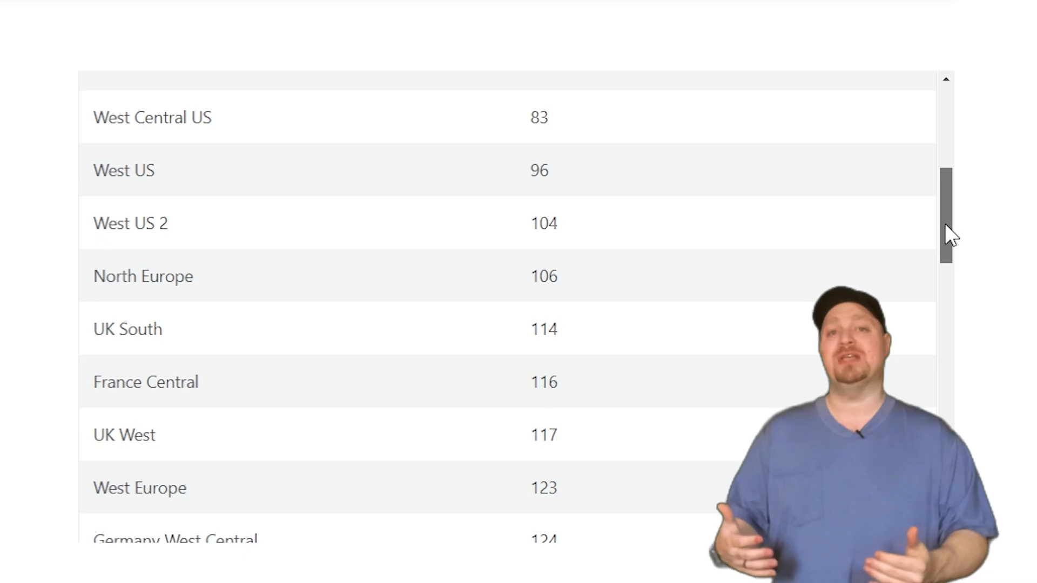
{"action": "scroll", "scroll_direction": "up", "scroll_amount": 3}
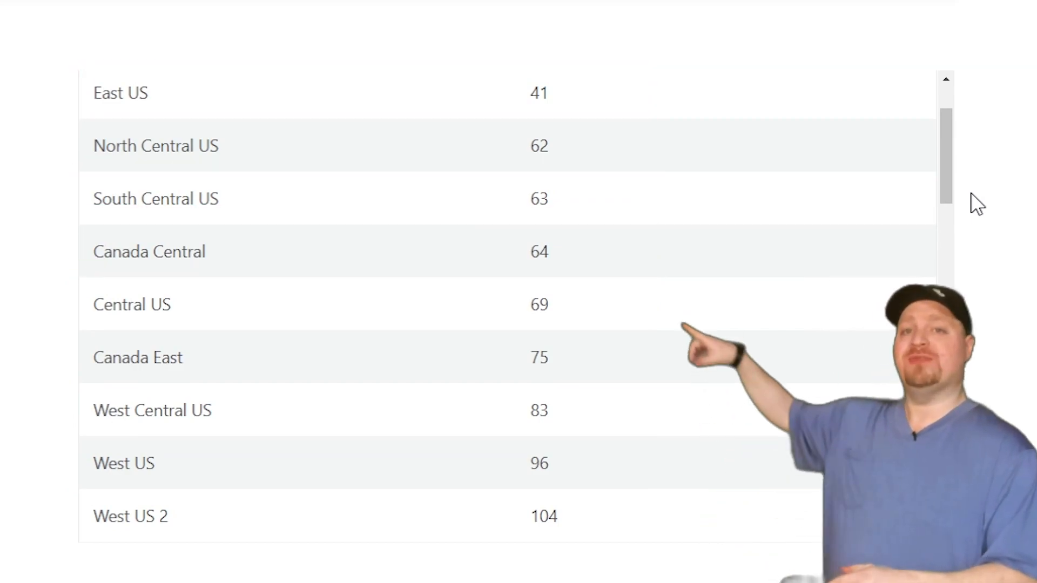
{"action": "scroll", "scroll_direction": "up", "scroll_amount": 3}
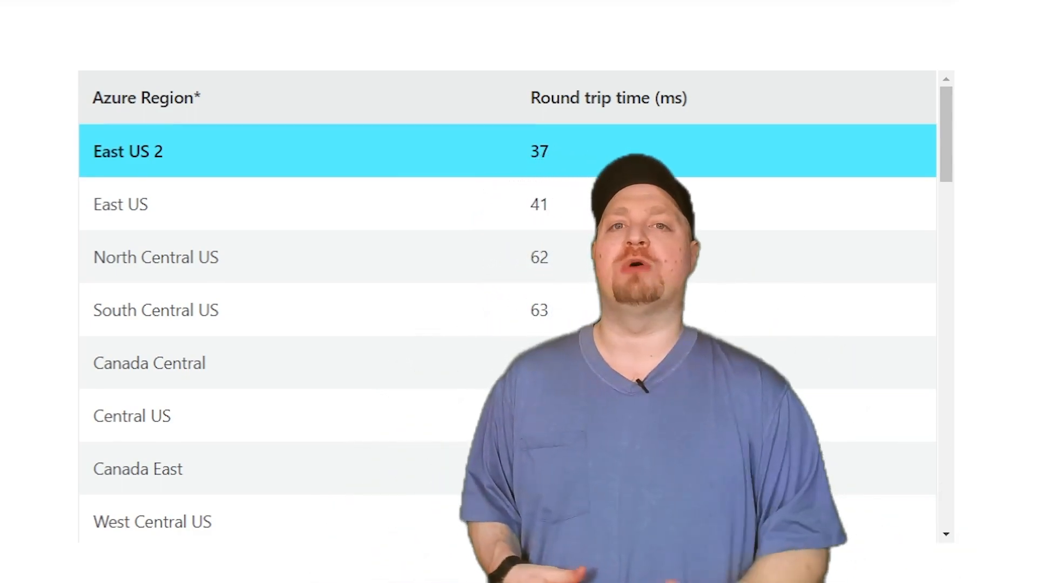
{"action": "left_click", "coordinate": [196, 9]}
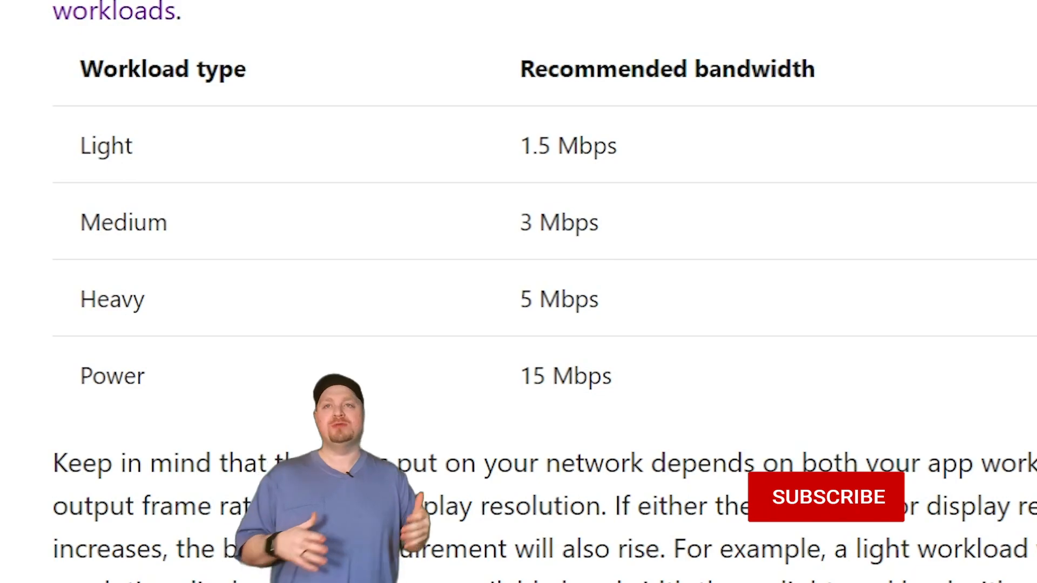
Review the recommended bandwidth tables per workload type and display resolution on the Network guidelines page
{"action": "left_click", "coordinate": [826, 497]}
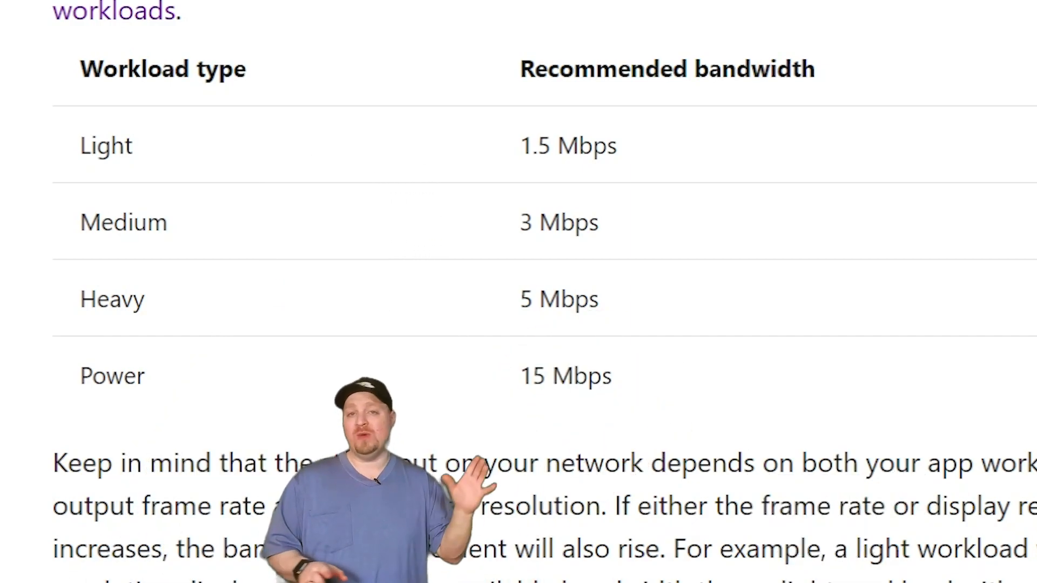
{"action": "scroll", "scroll_direction": "down", "scroll_amount": 3}
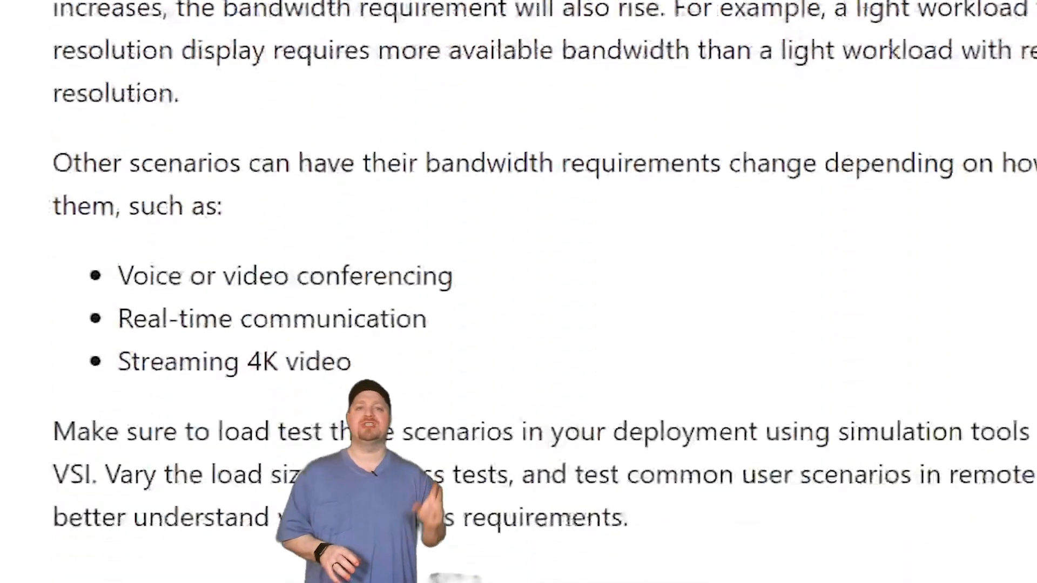
{"action": "scroll", "scroll_direction": "down", "scroll_amount": 3}
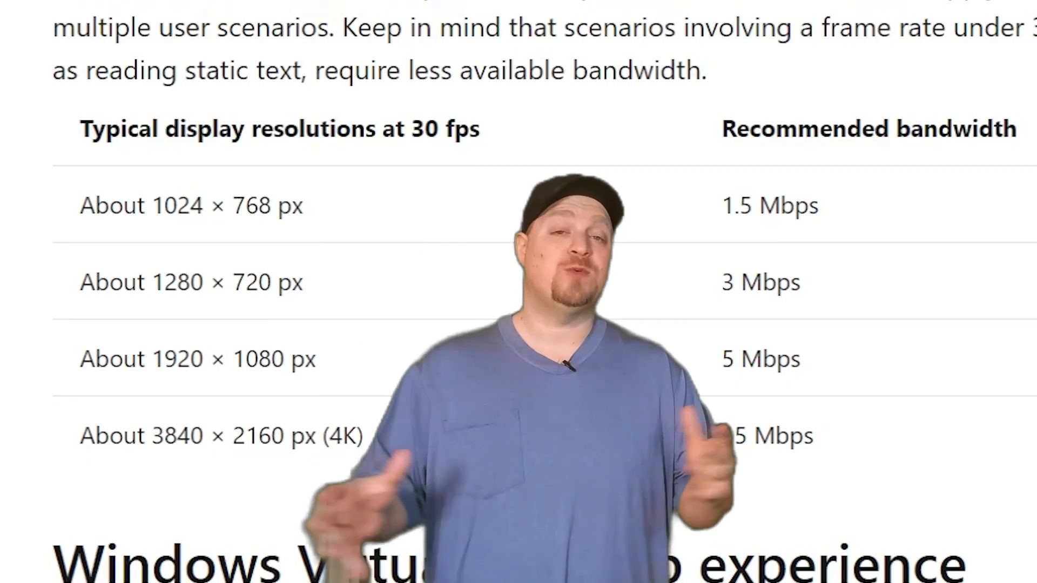
{"action": "scroll", "scroll_direction": "up", "scroll_amount": 3}
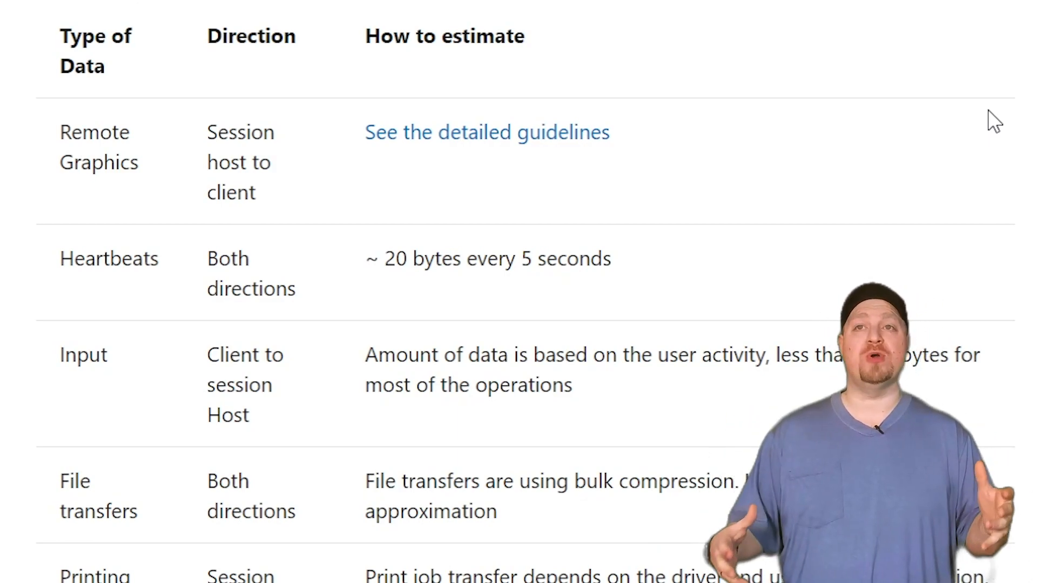
Scroll through the RDP bandwidth tables for data types and scenarios like web browsing and video playback
{"action": "scroll", "scroll_direction": "down", "scroll_amount": 3}
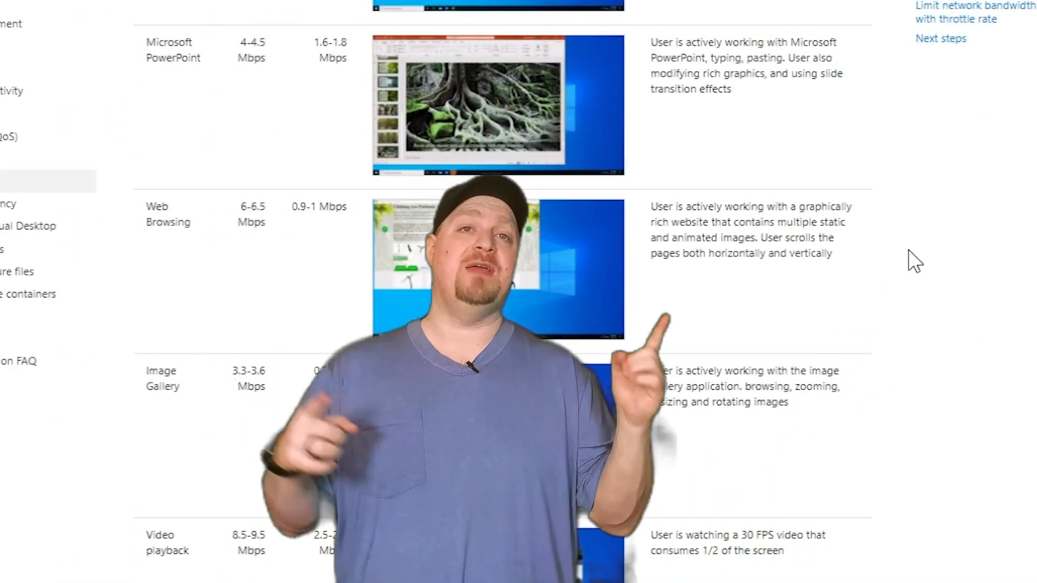
{"action": "scroll", "scroll_direction": "down", "scroll_amount": 3}
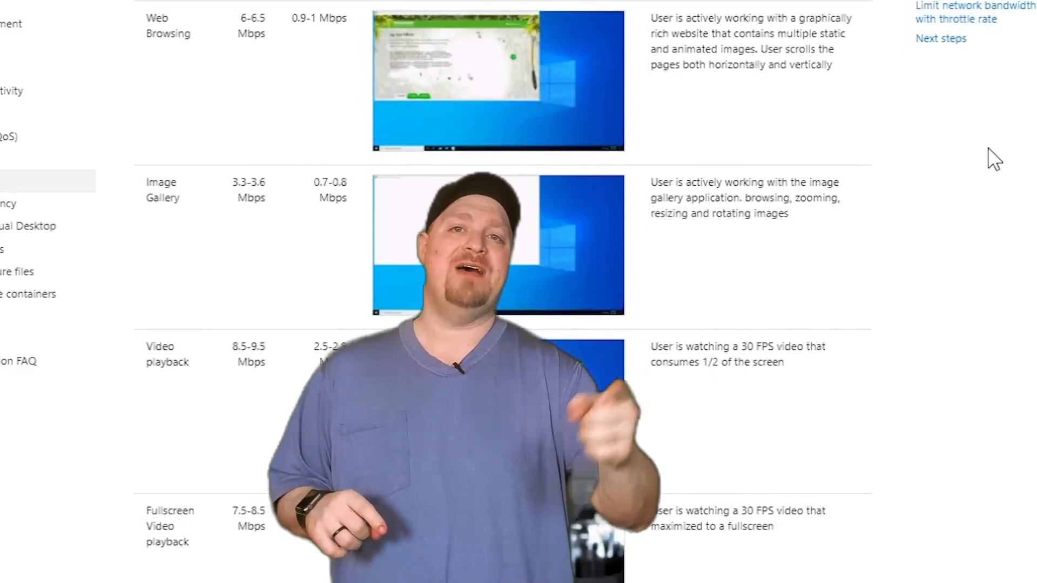